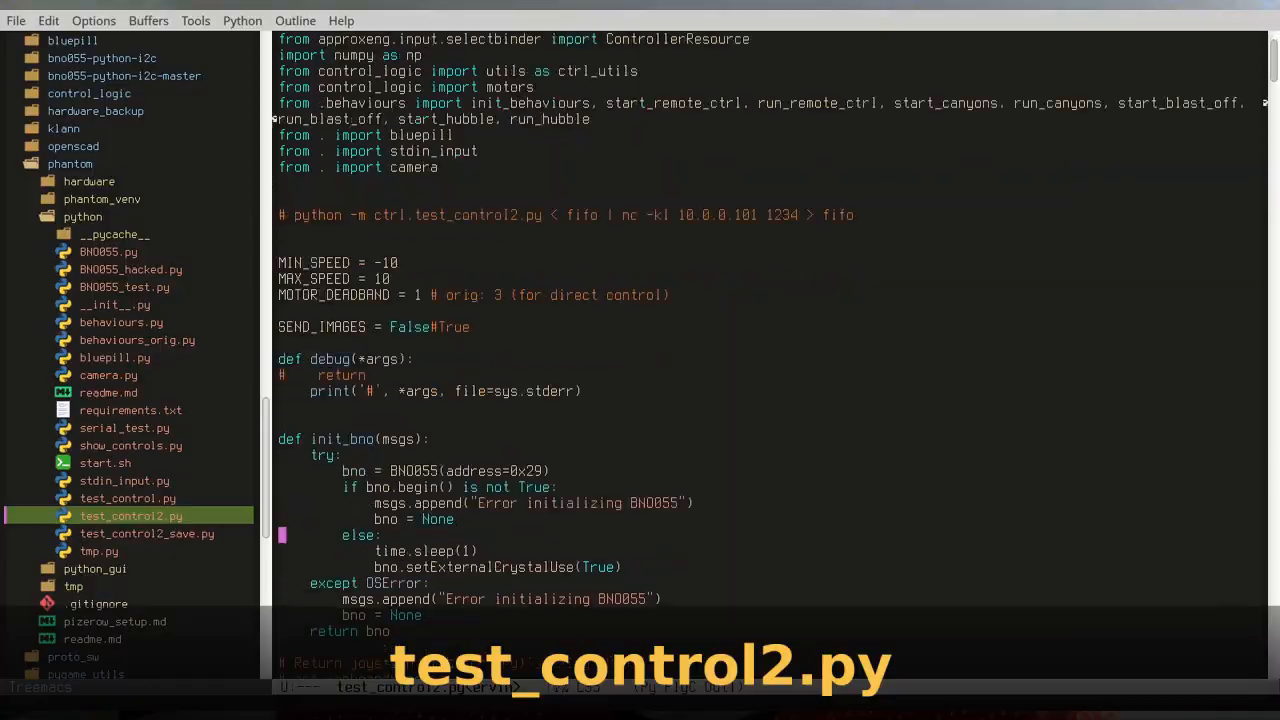
Advance the deck to the Main Loop slide with the while-True sensor/compute/act loop.
scroll(down, 3)
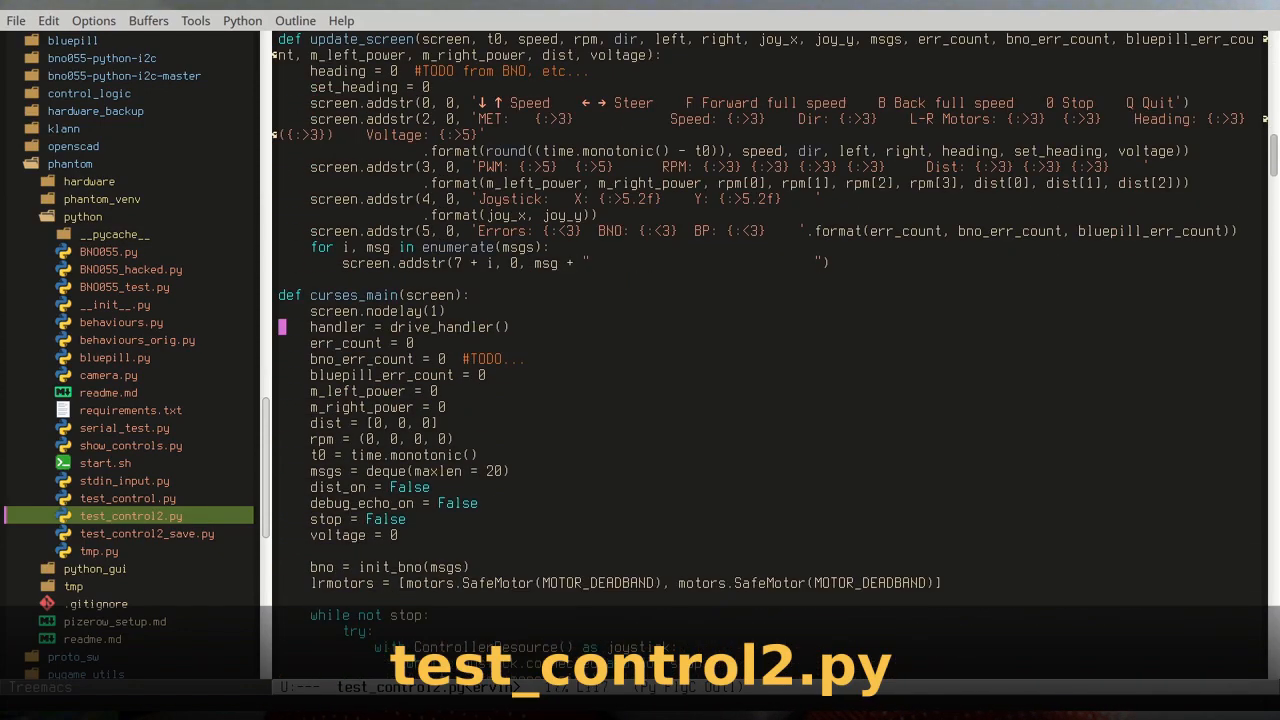
scroll(down, 3)
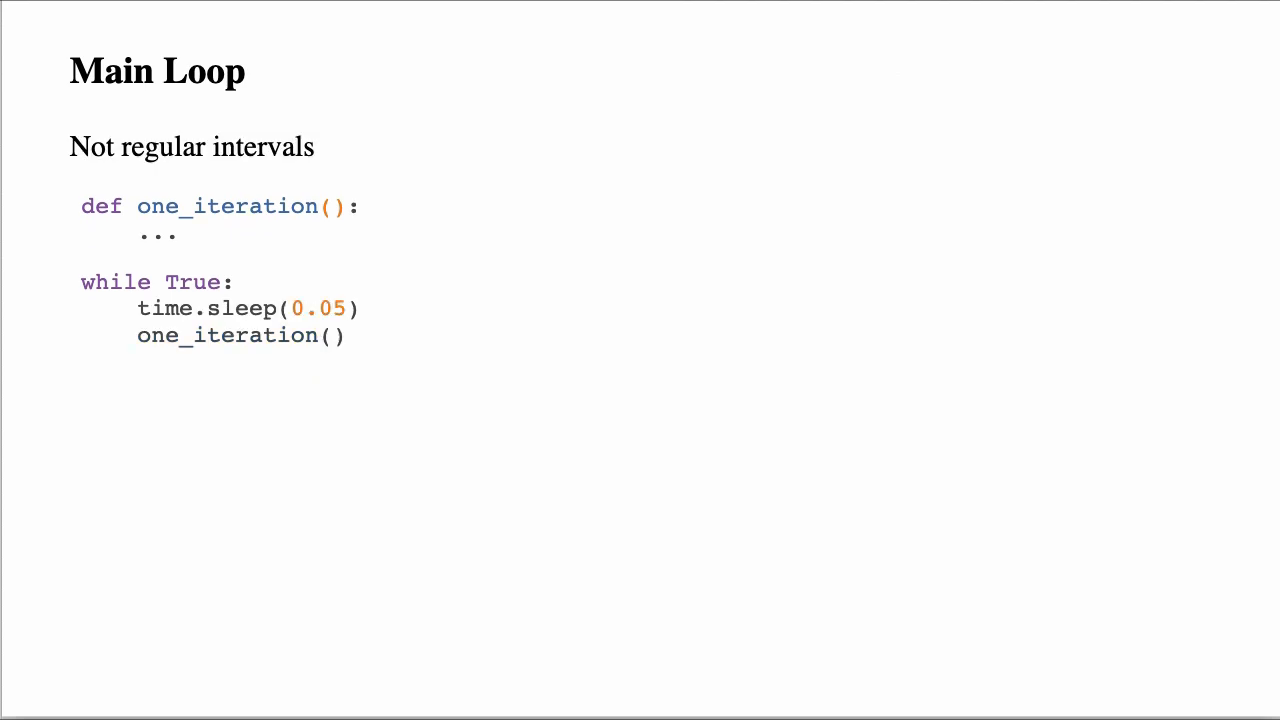
key(Right)
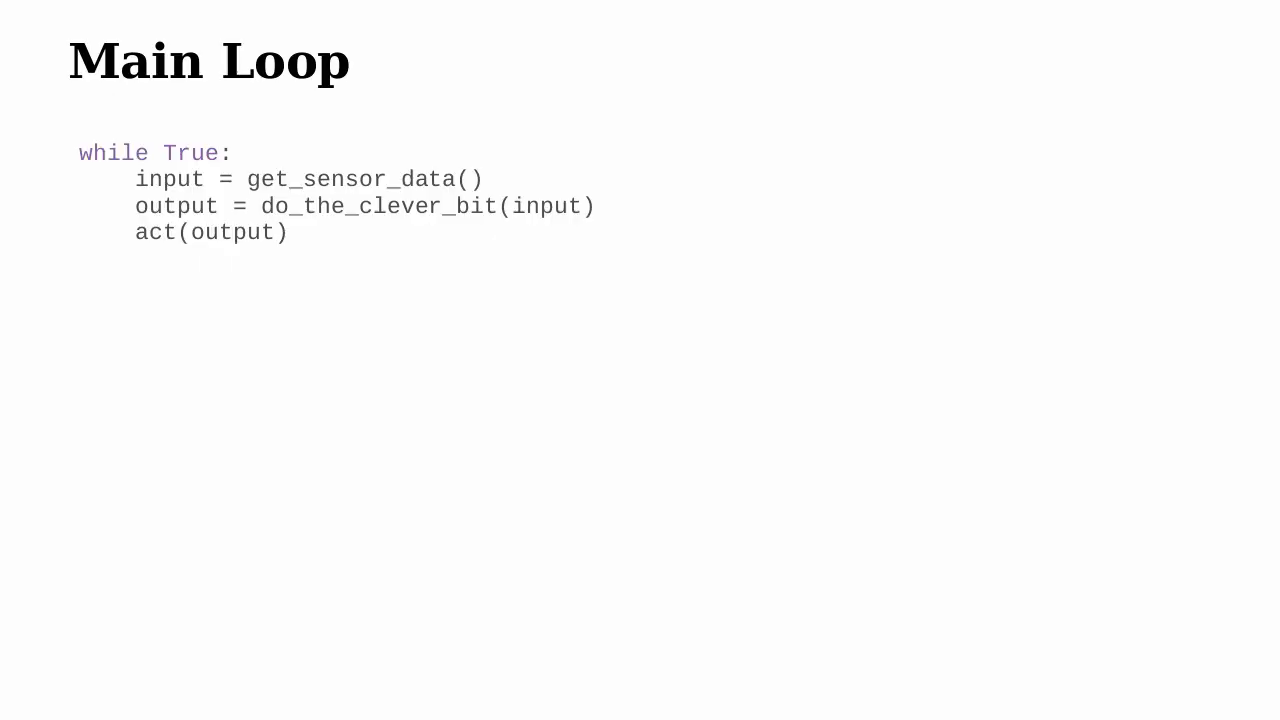
Advance one slide to the while-True main loop code.
key(Right)
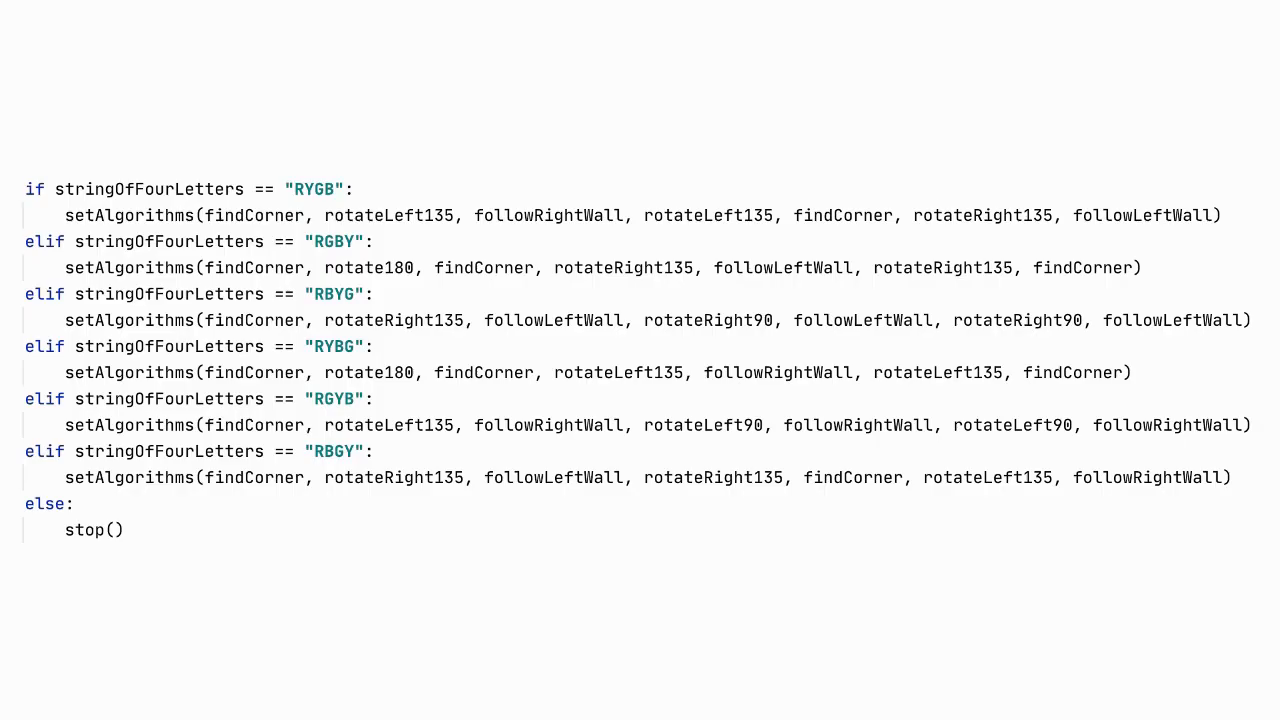
key(Right)
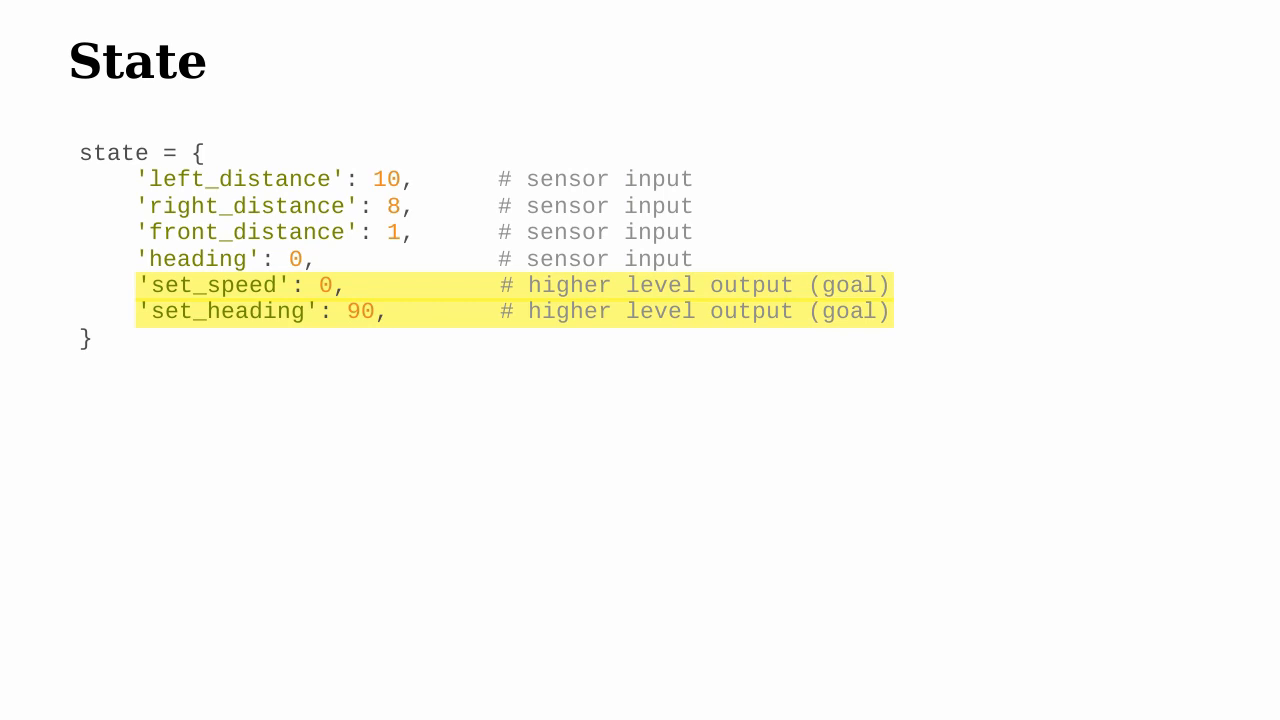
Advance to the slide where go_straight yields set_speed 10 and set_heading 0.
key(Right)
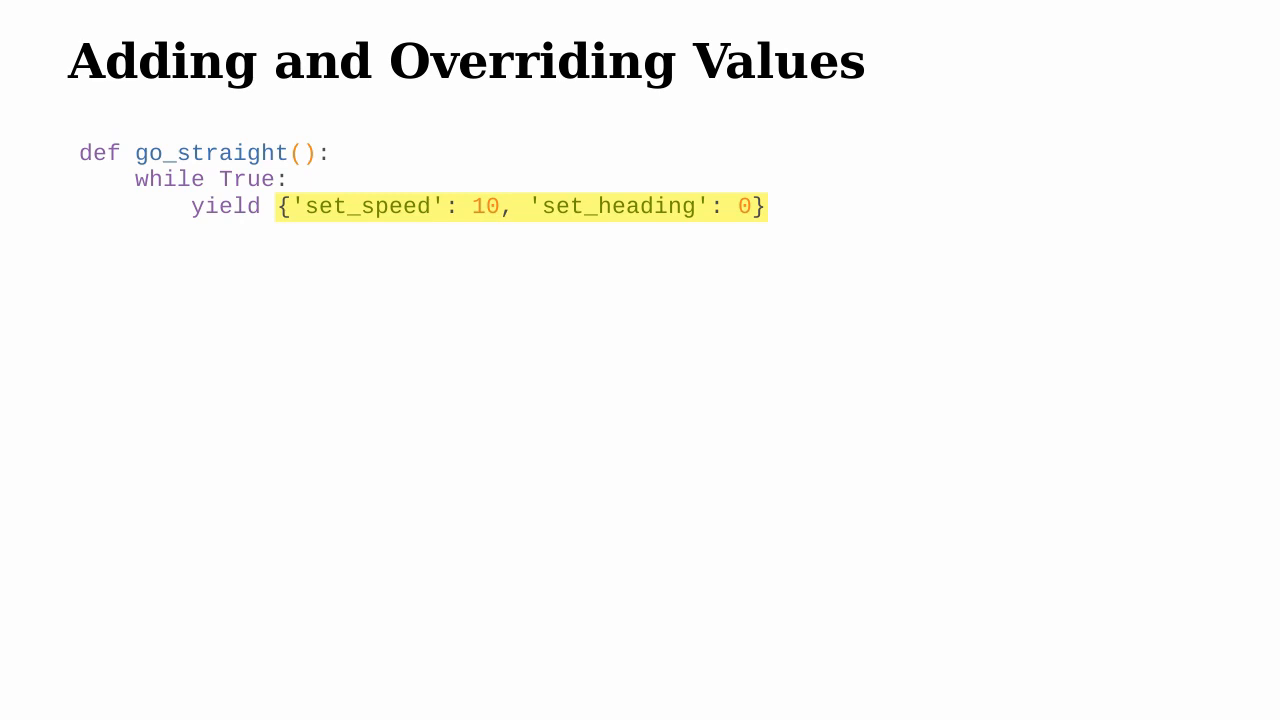
key(Right)
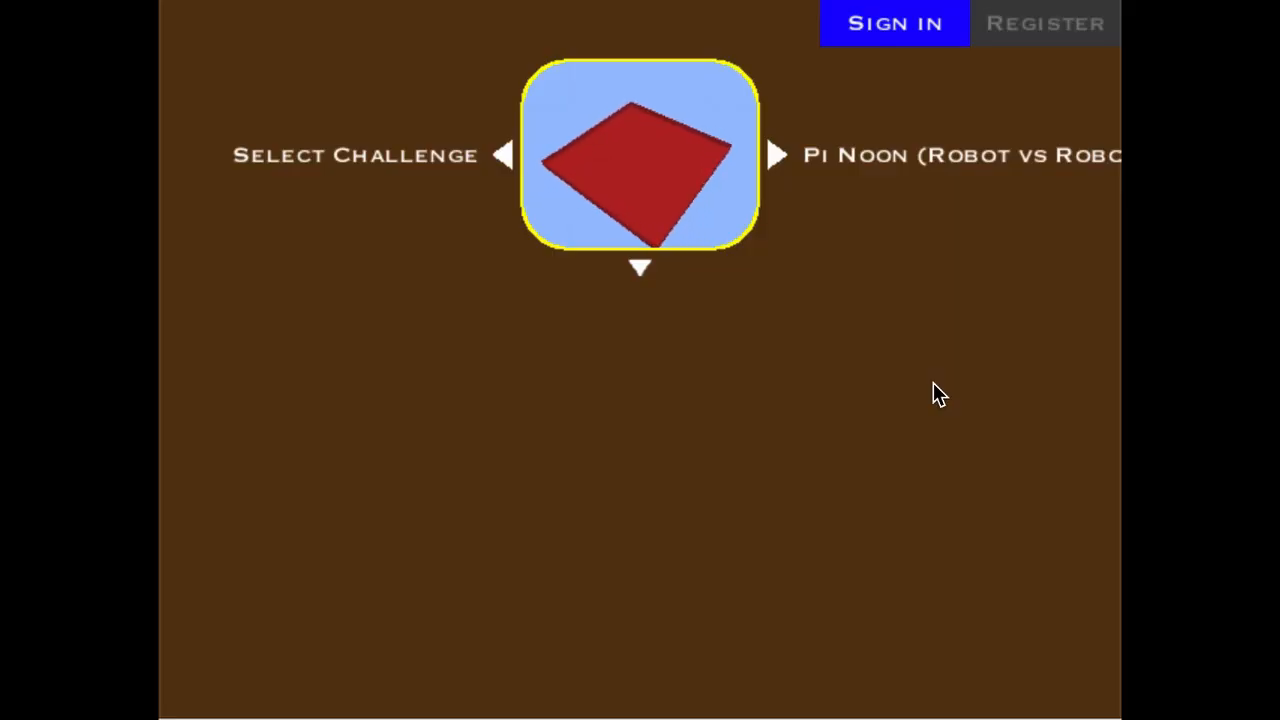
Cycle the simulator challenge from Pi Noon to Feed The Fish (2021).
click(778, 156)
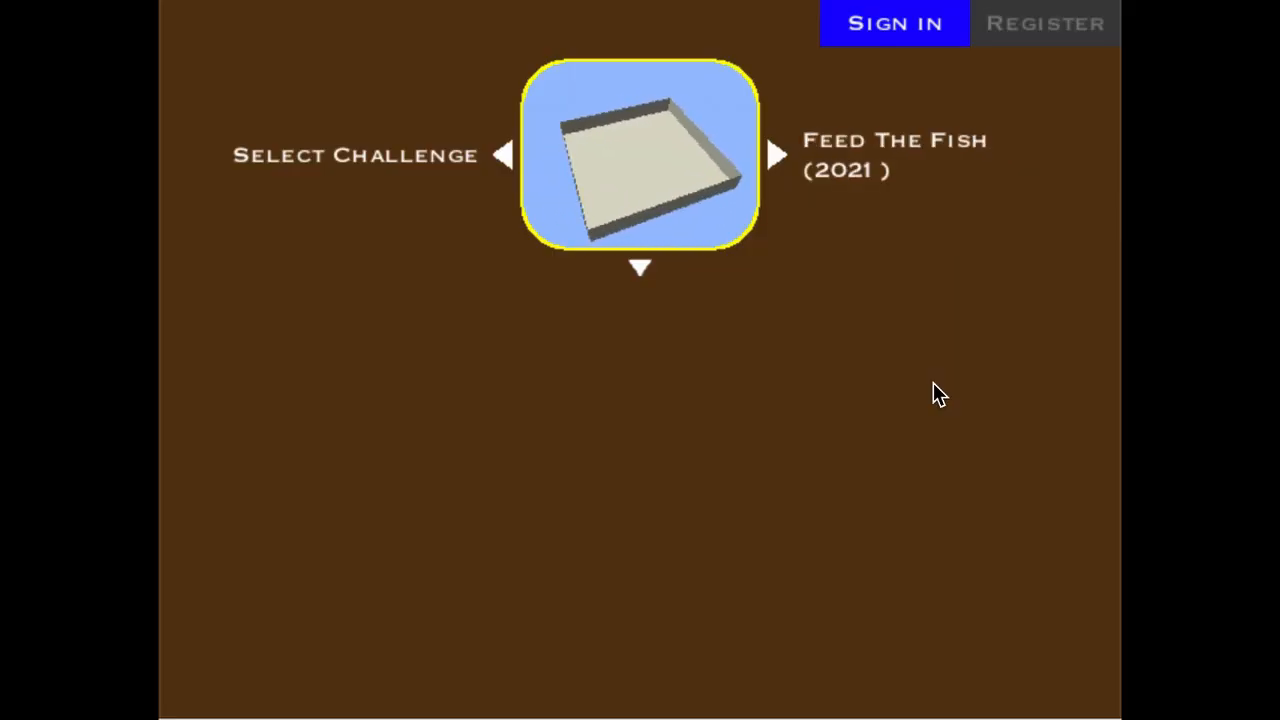